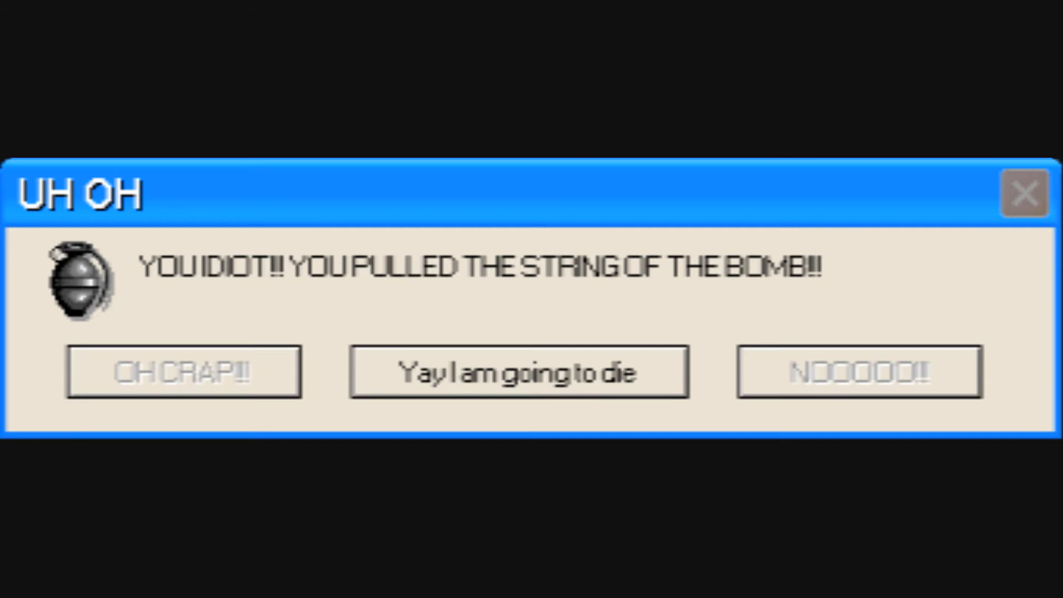
# Step: Dismiss the joke bomb-warning dialog
pyautogui.click(518, 371)
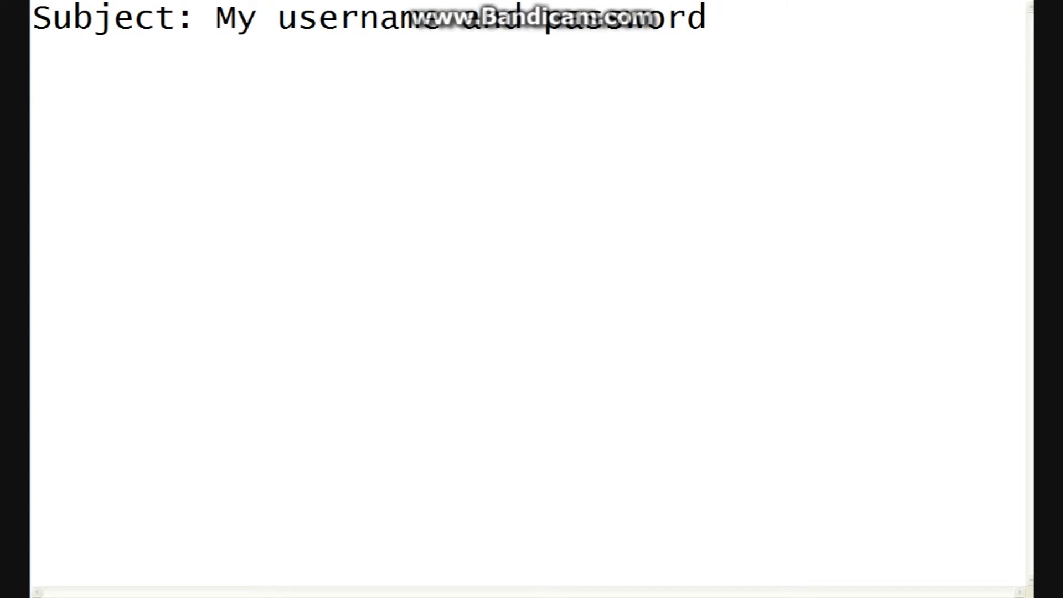
# Step: Write the heading 'My username and password:' below the subject, fixing typos
pyautogui.write('All')
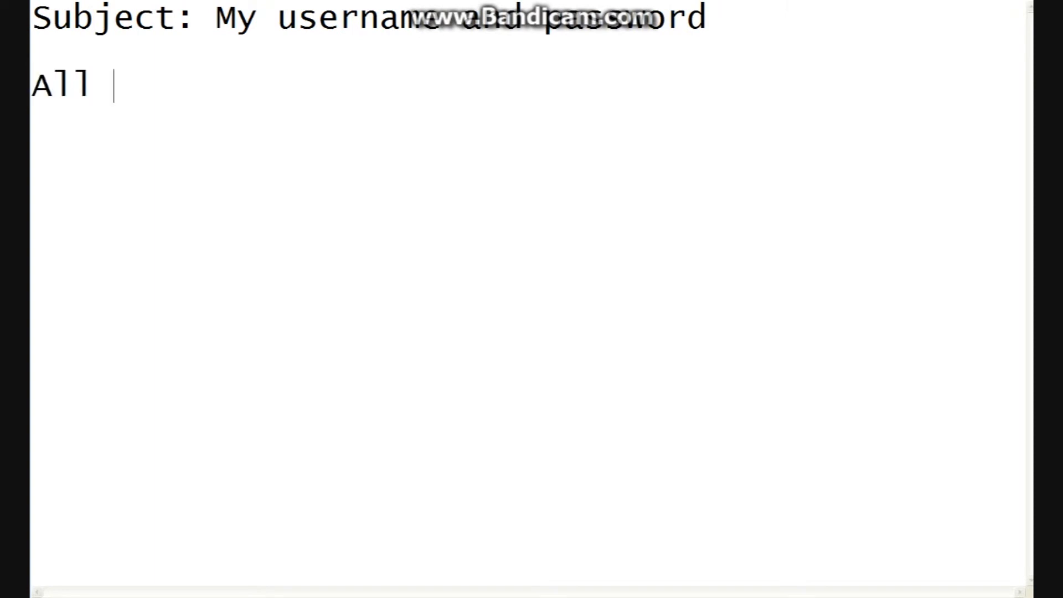
pyautogui.press('Backspace')
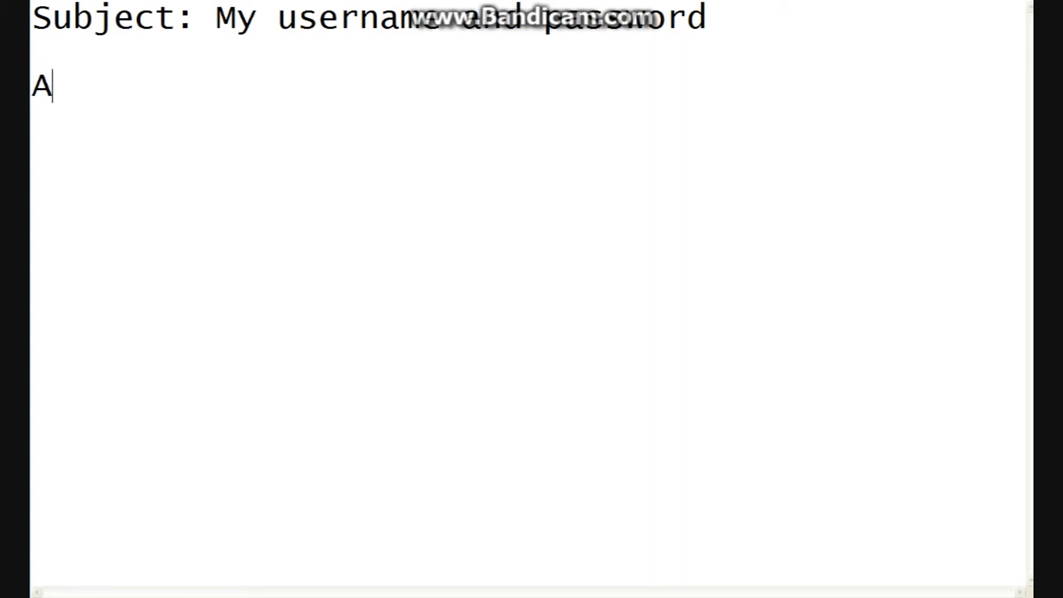
pyautogui.write('y ema')
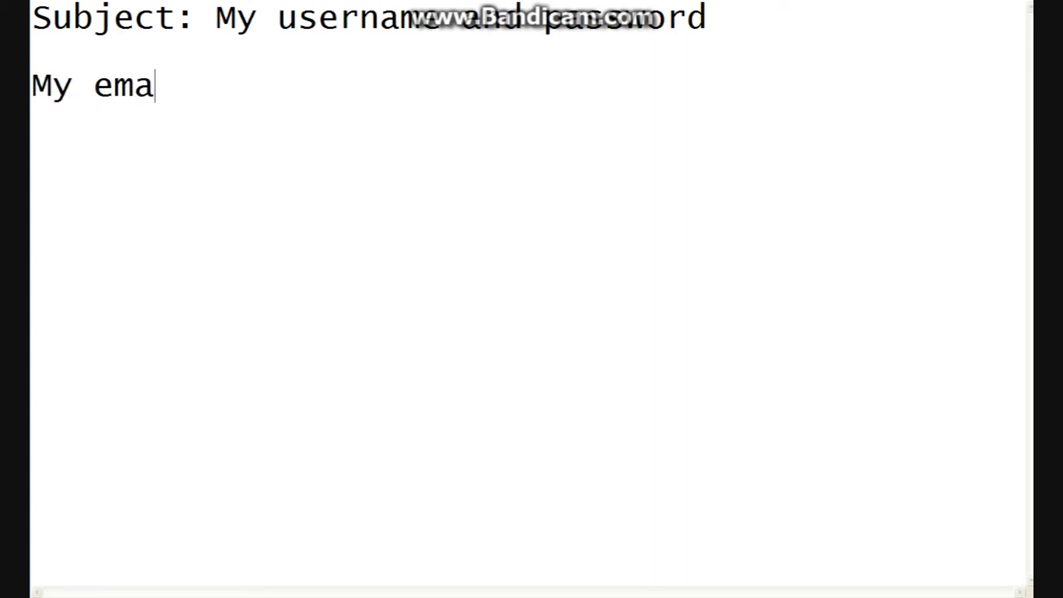
pyautogui.press('backspace')
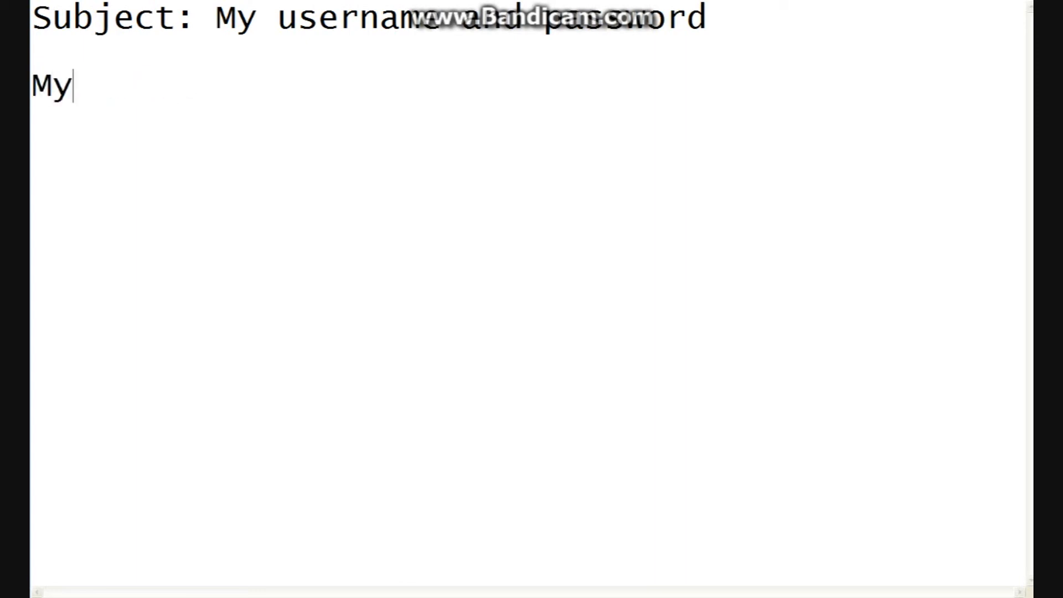
pyautogui.write('username')
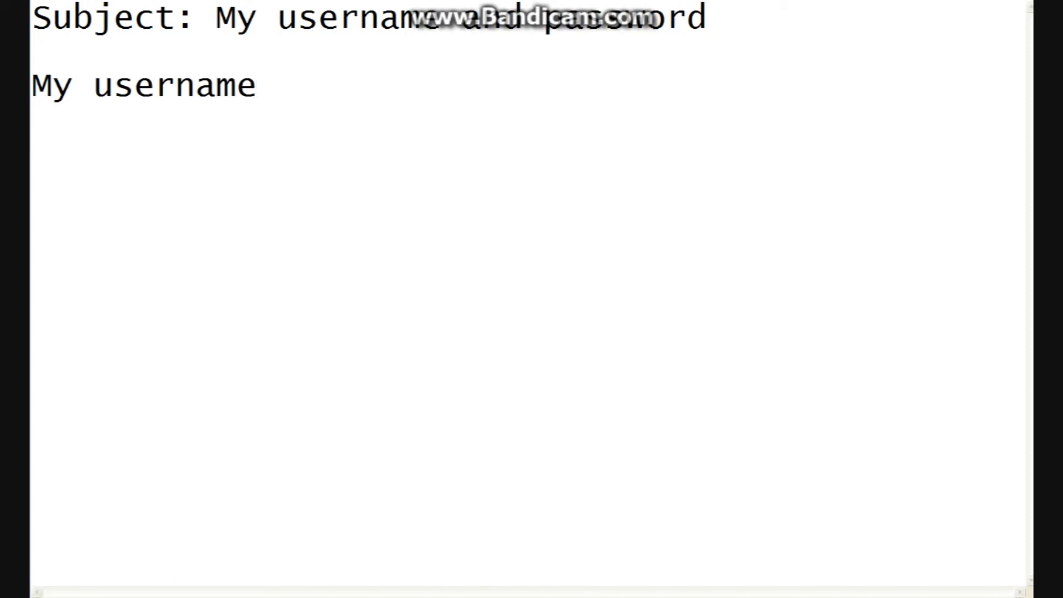
pyautogui.write('and pass')
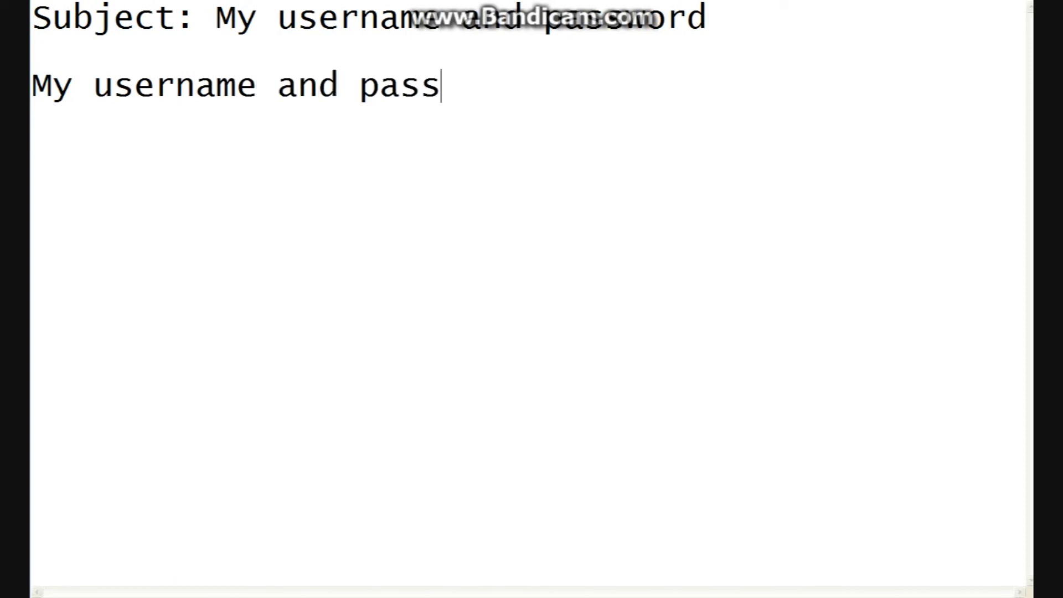
pyautogui.write('word:')
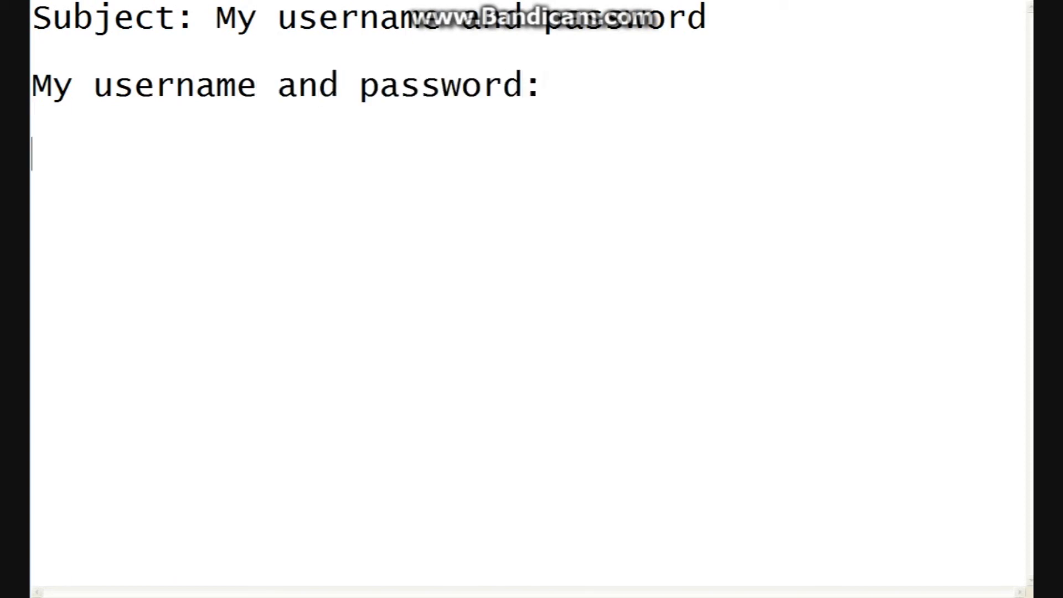
# Step: Add the line 'Username: Roflcopterlolsoisoisoi'
pyautogui.write('User')
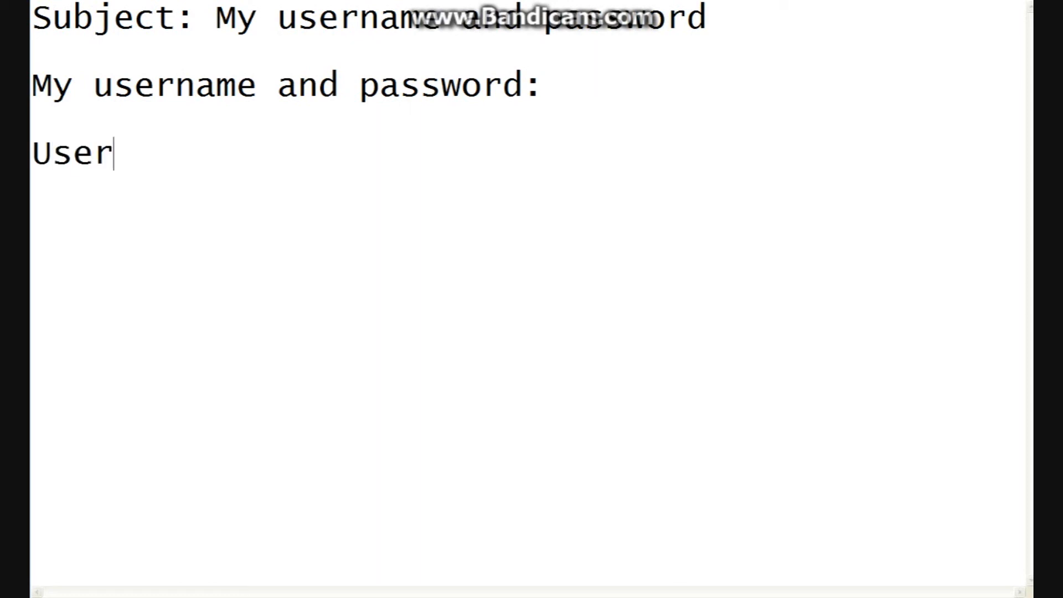
pyautogui.write('name:')
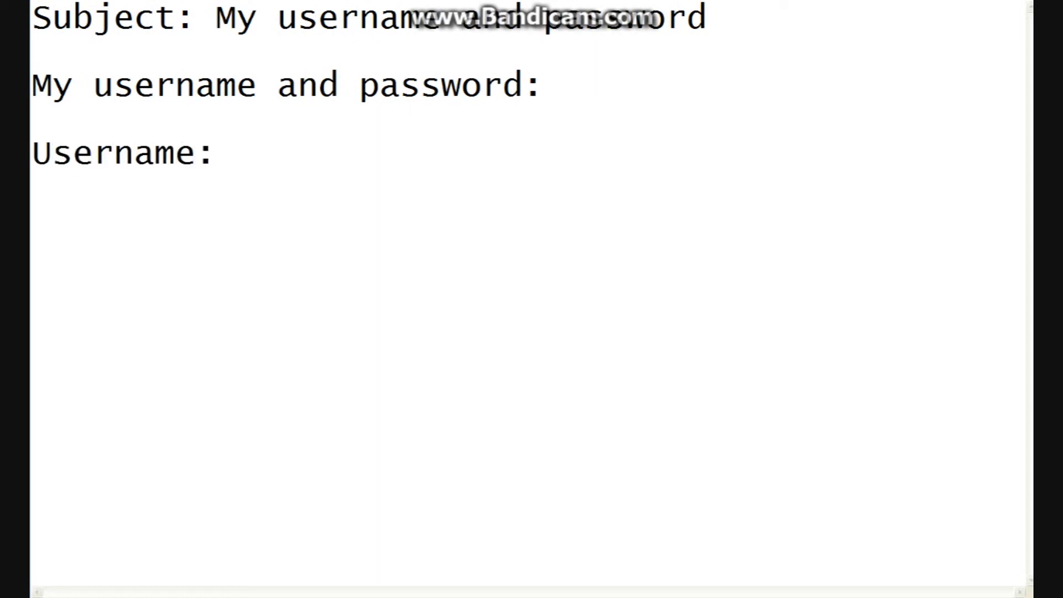
pyautogui.write('R')
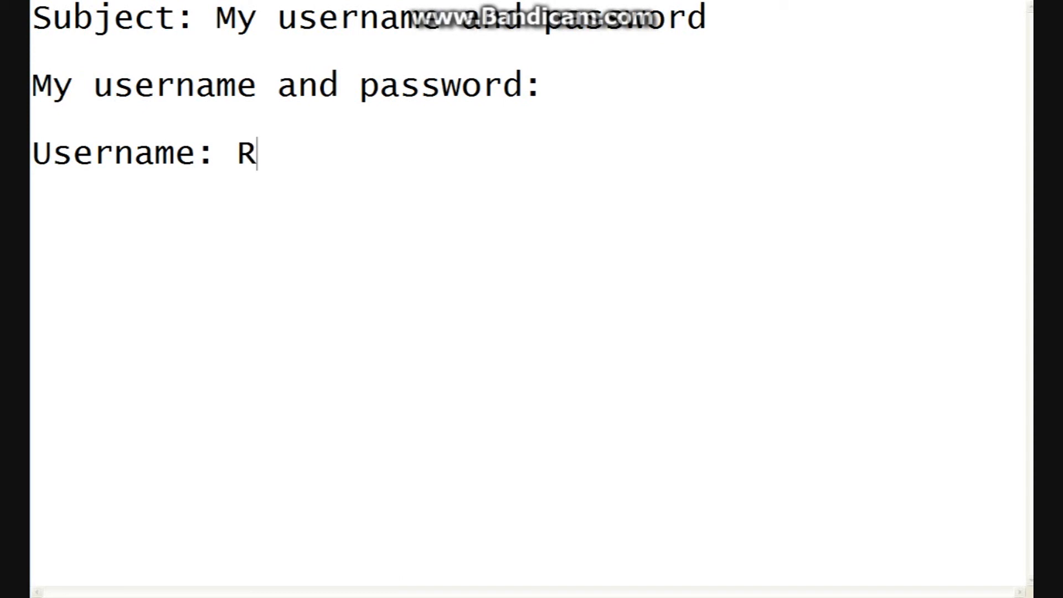
pyautogui.write('oflcopt')
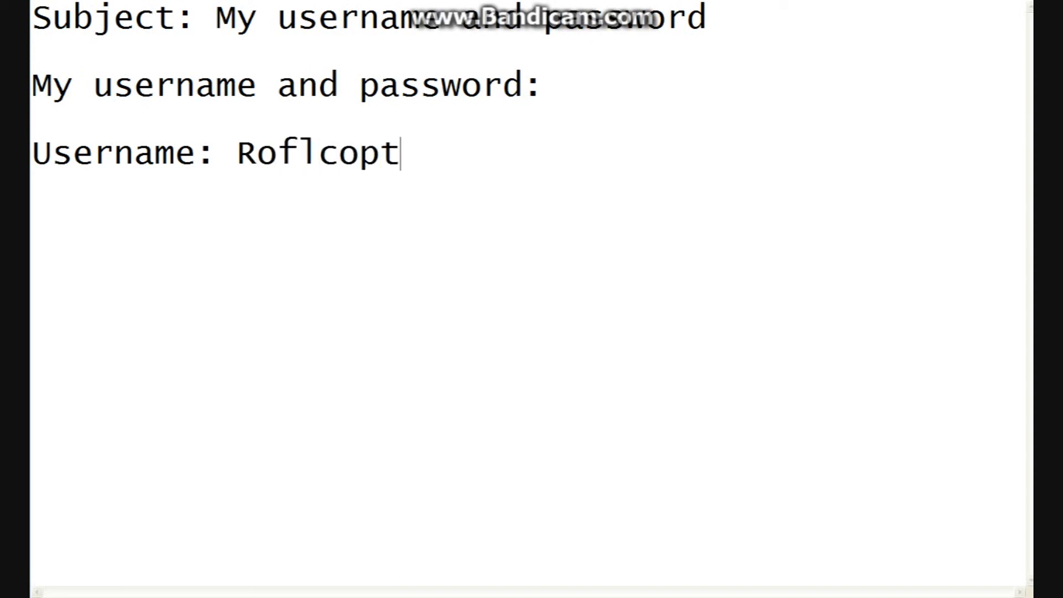
pyautogui.write('erlol')
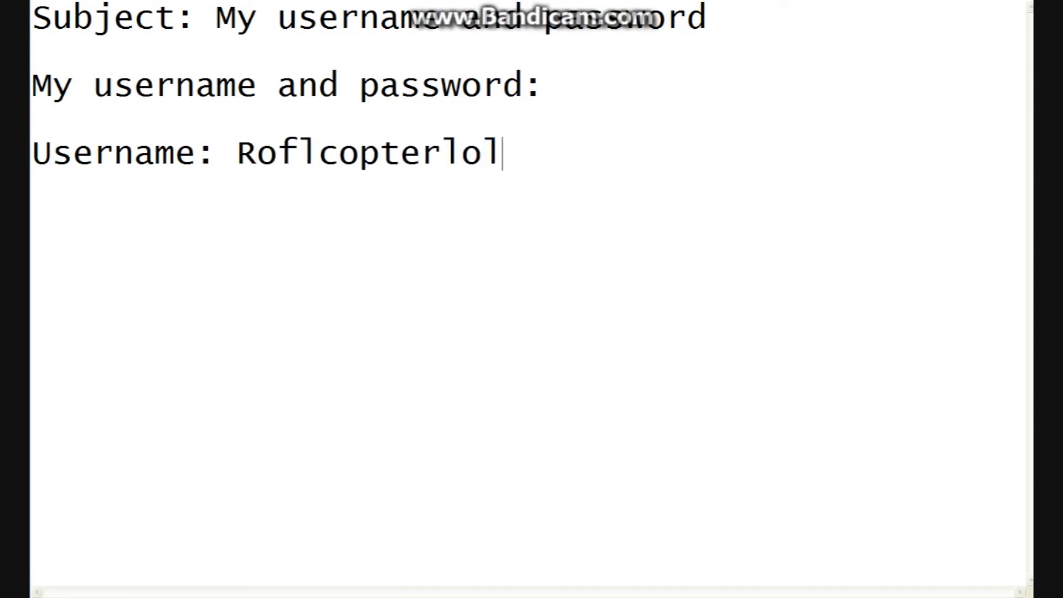
pyautogui.write('soisoi')
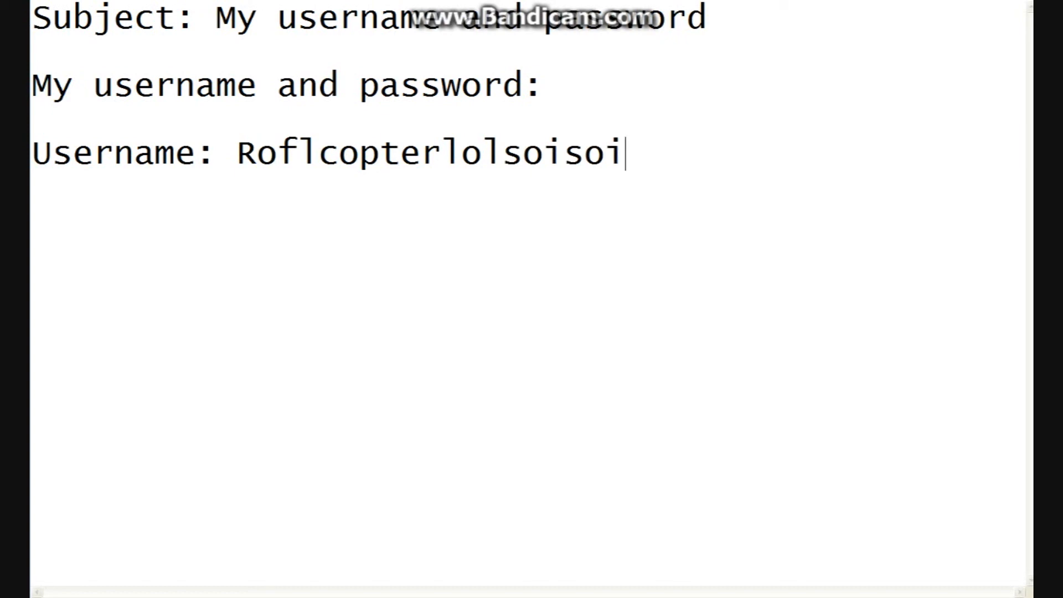
pyautogui.write('soi')
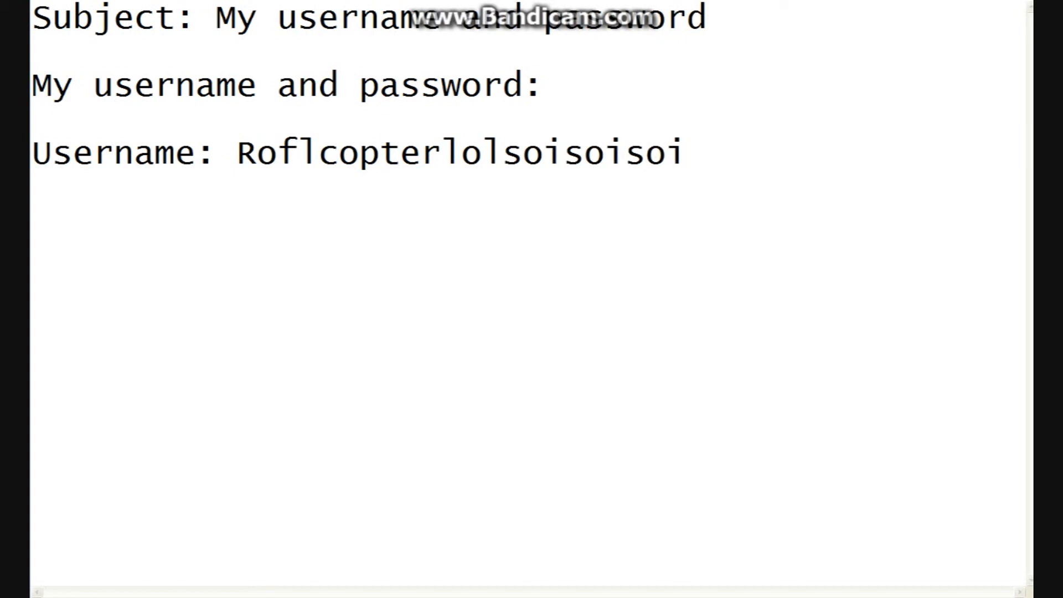
pyautogui.write('P')
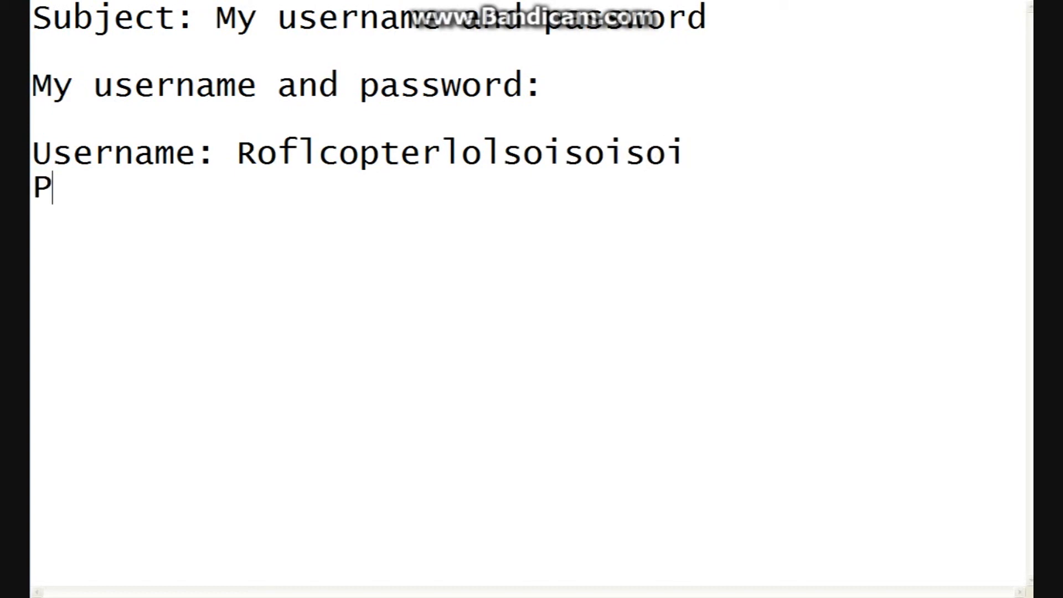
pyautogui.write('assword')
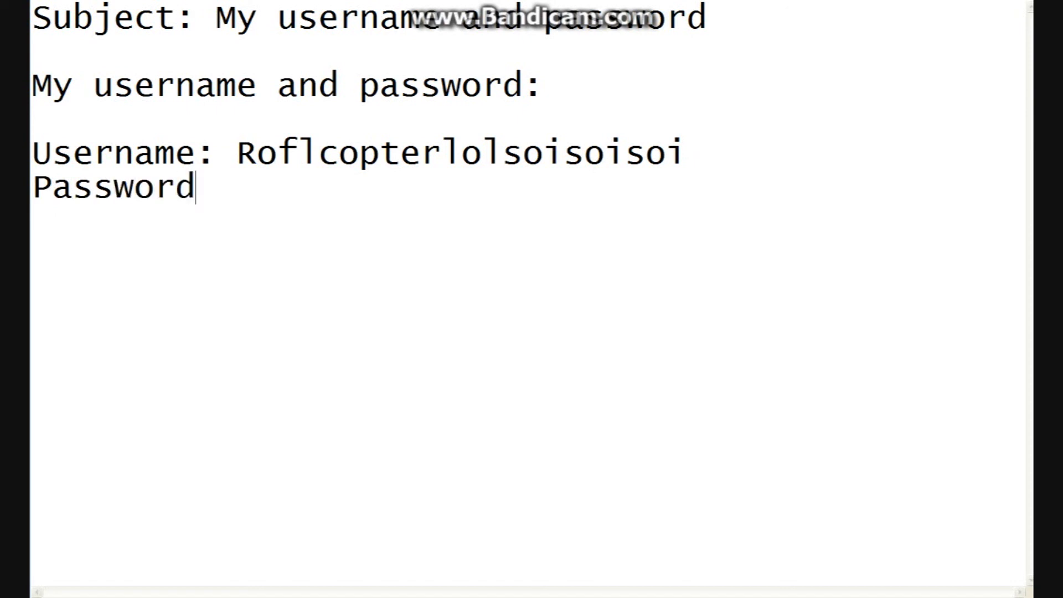
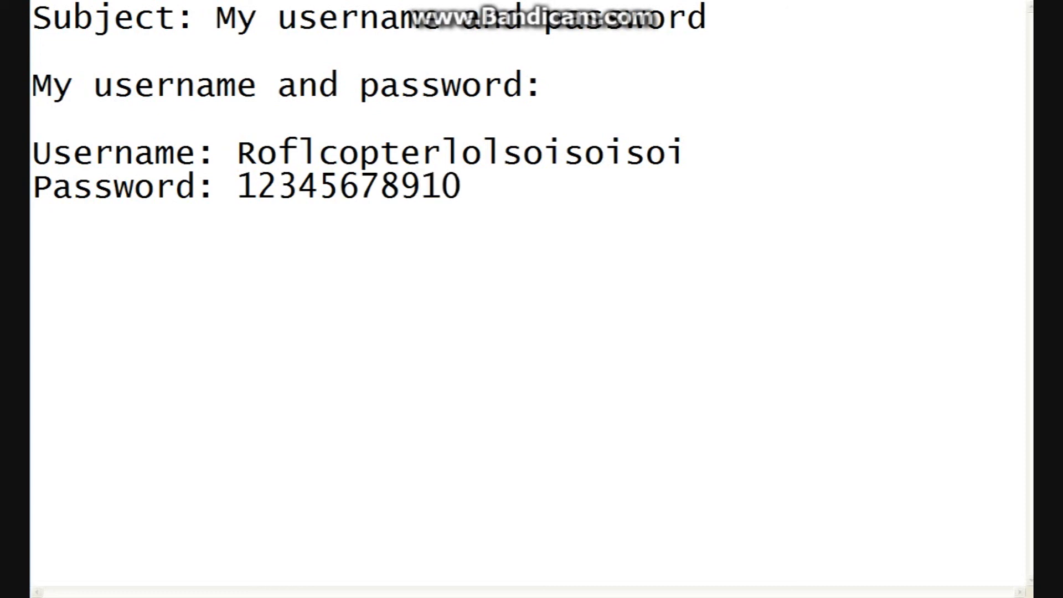